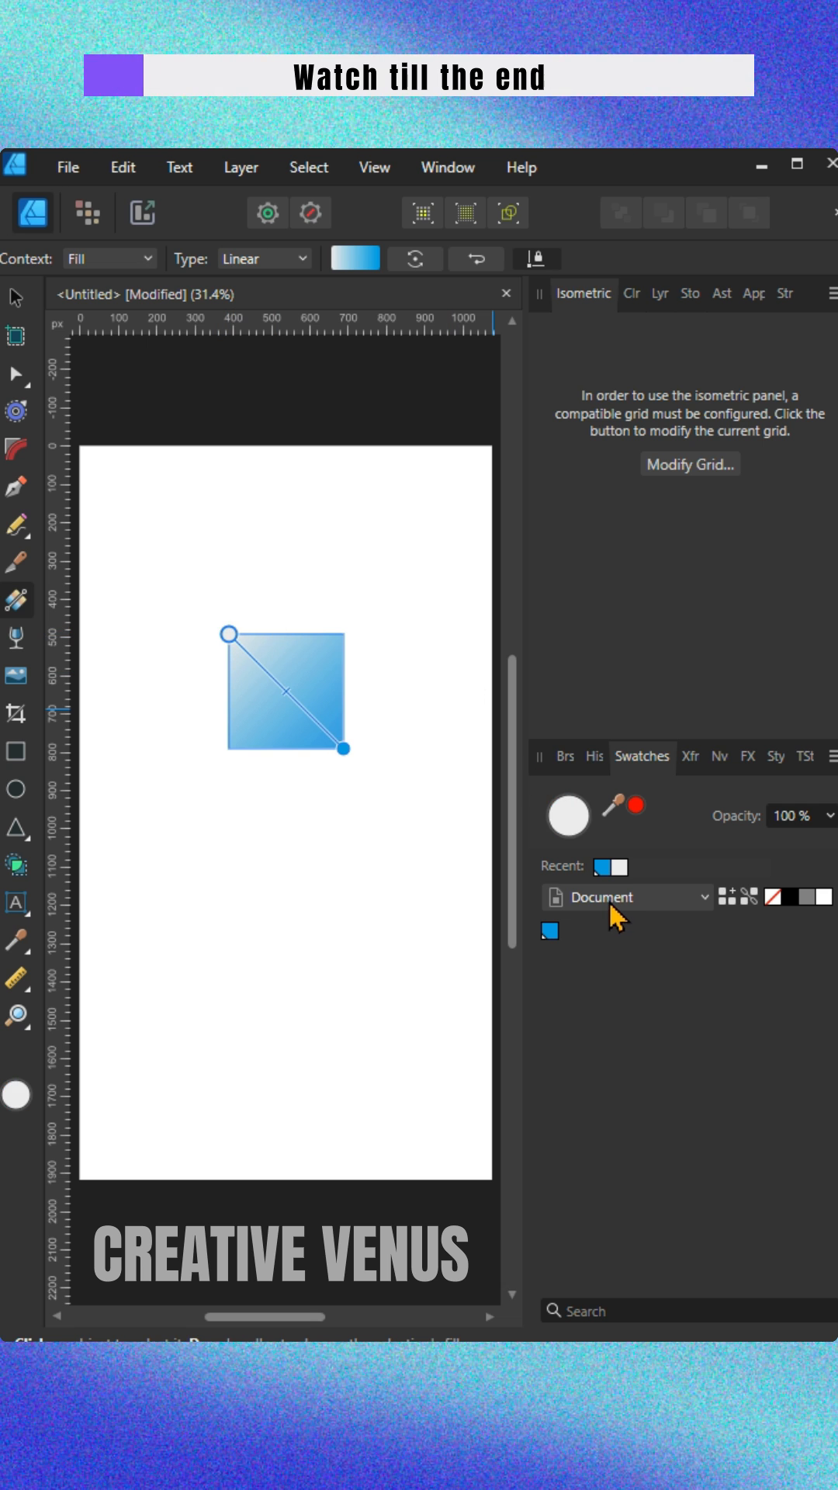
# Colour the square's gradient with a PANTONE+ Pastels swatch
pyautogui.click(625, 898)
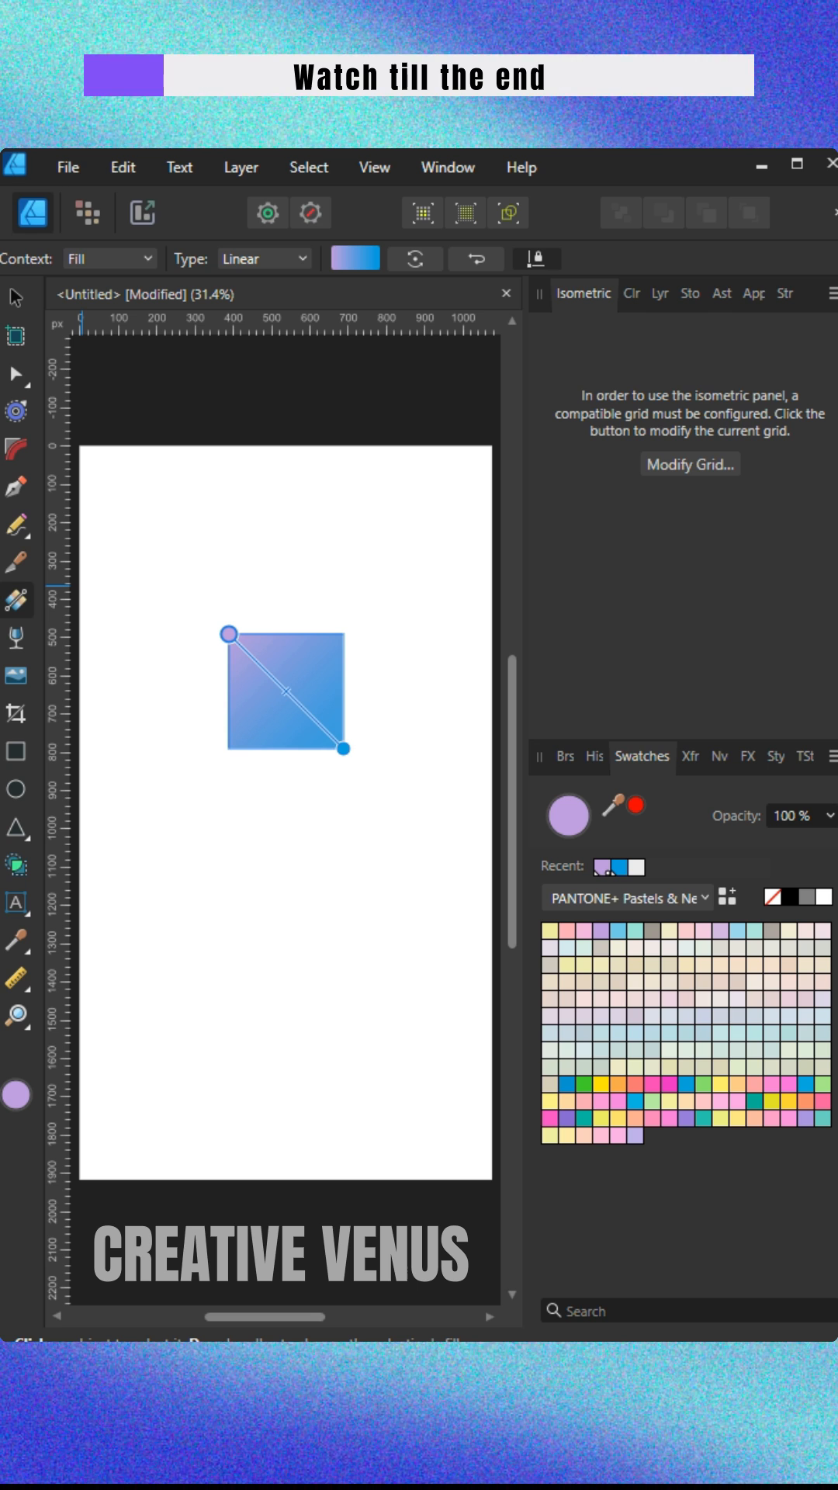
pyautogui.click(17, 724)
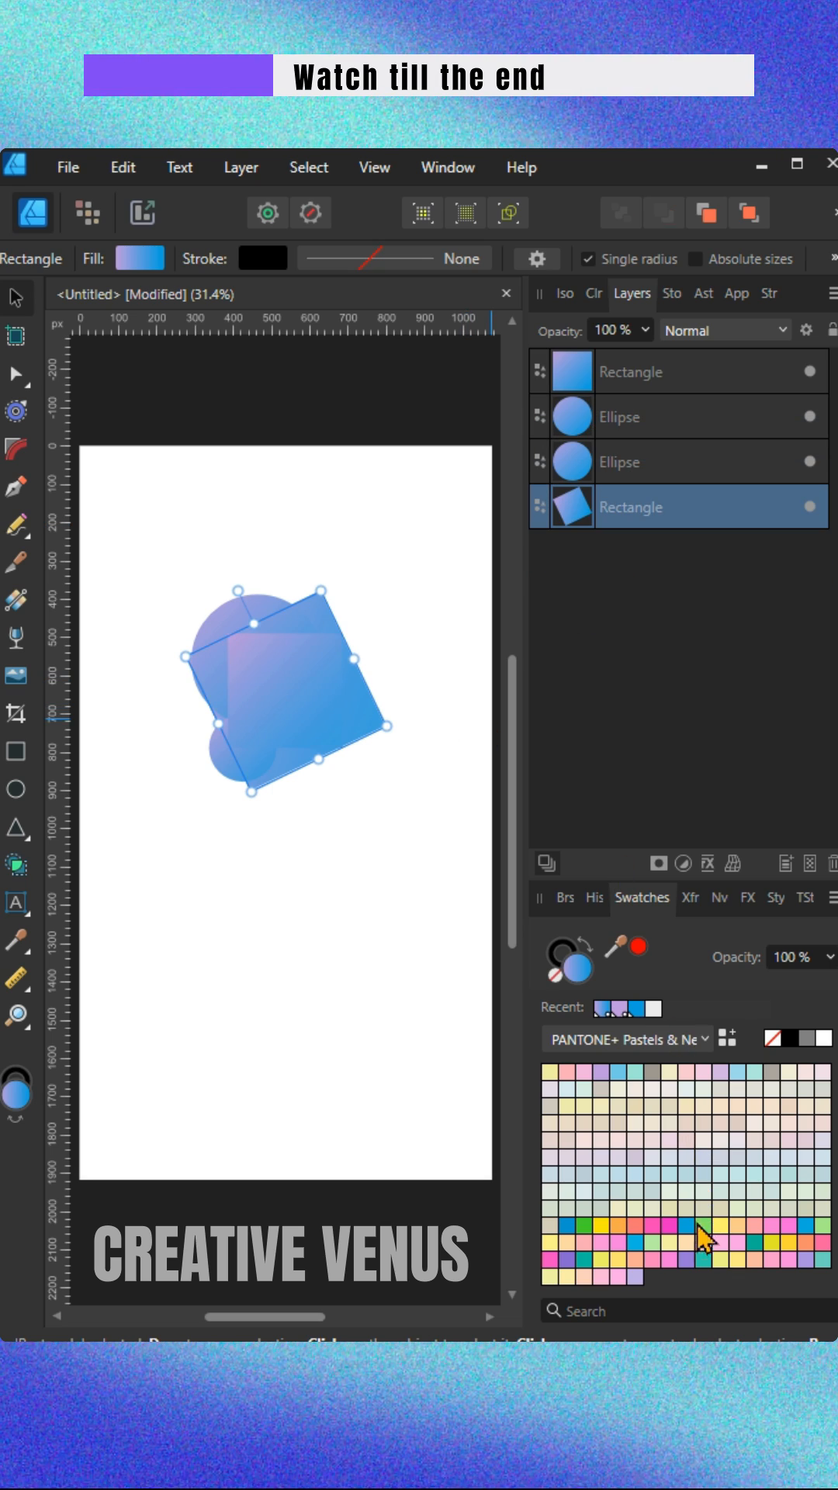
# Select the tilted square and set its gradient end stop to pastel pink
pyautogui.click(140, 259)
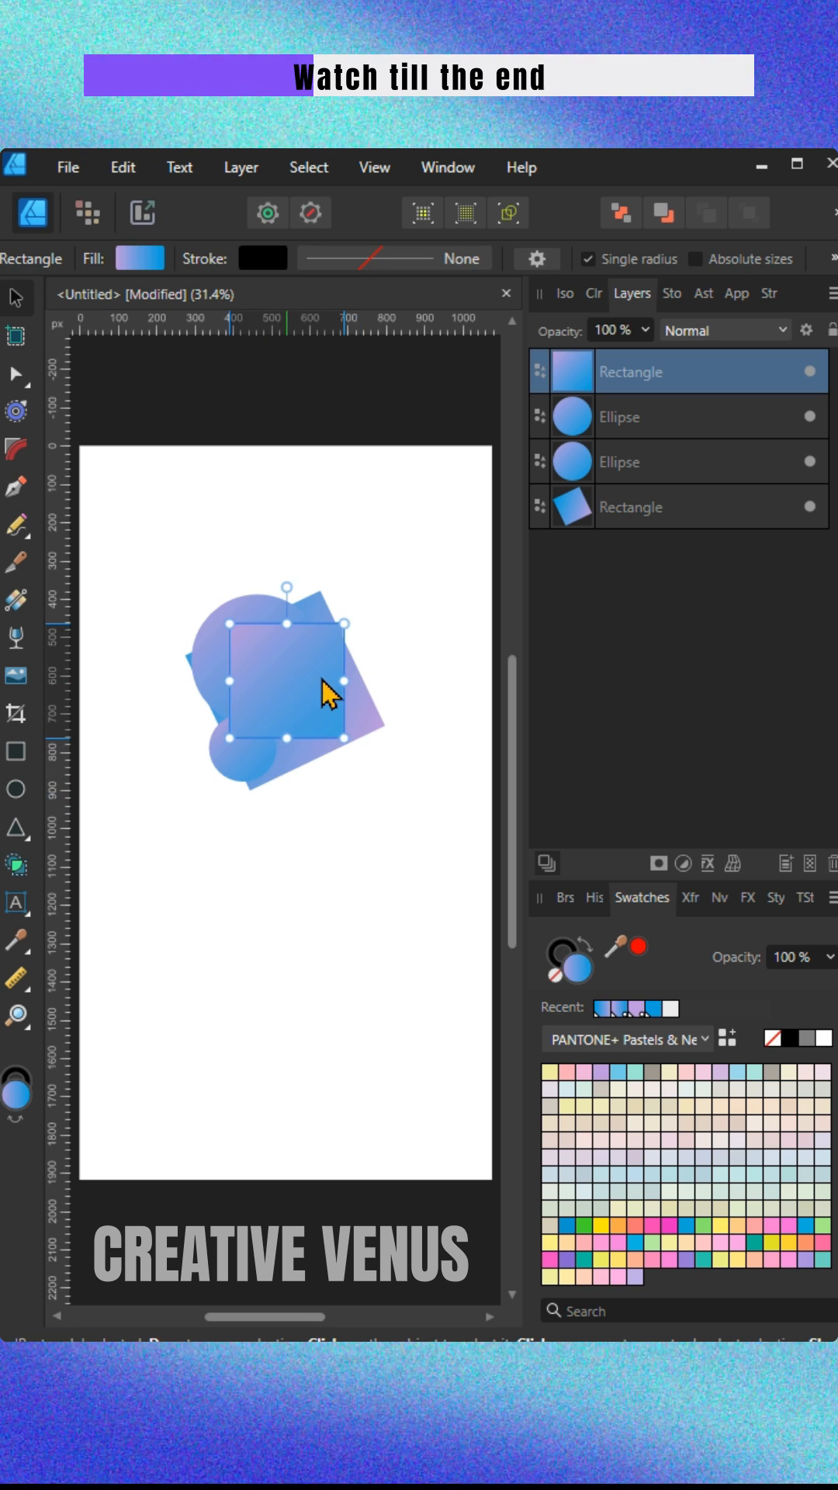
pyautogui.click(676, 506)
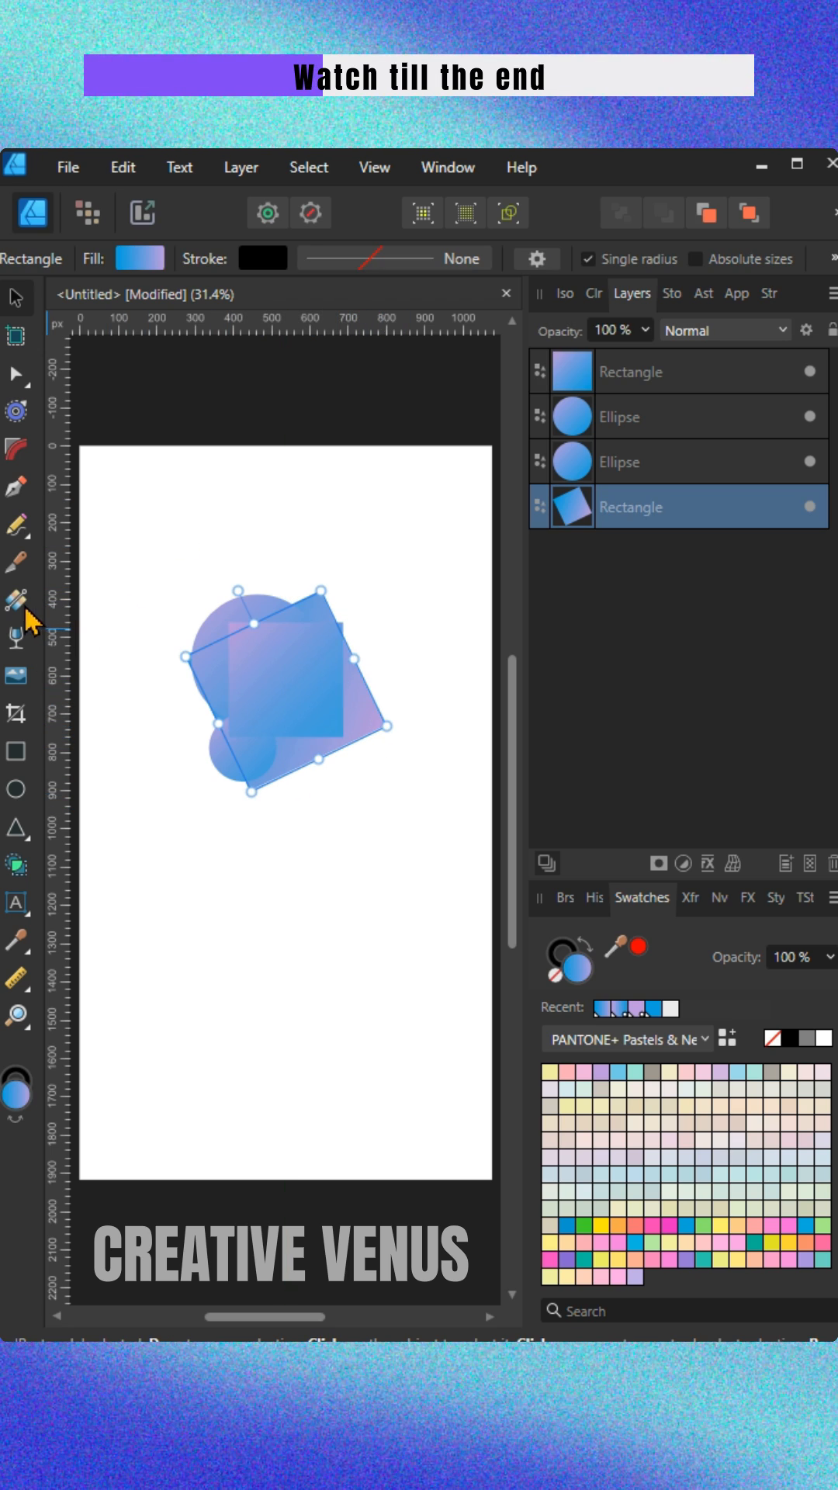
pyautogui.click(17, 599)
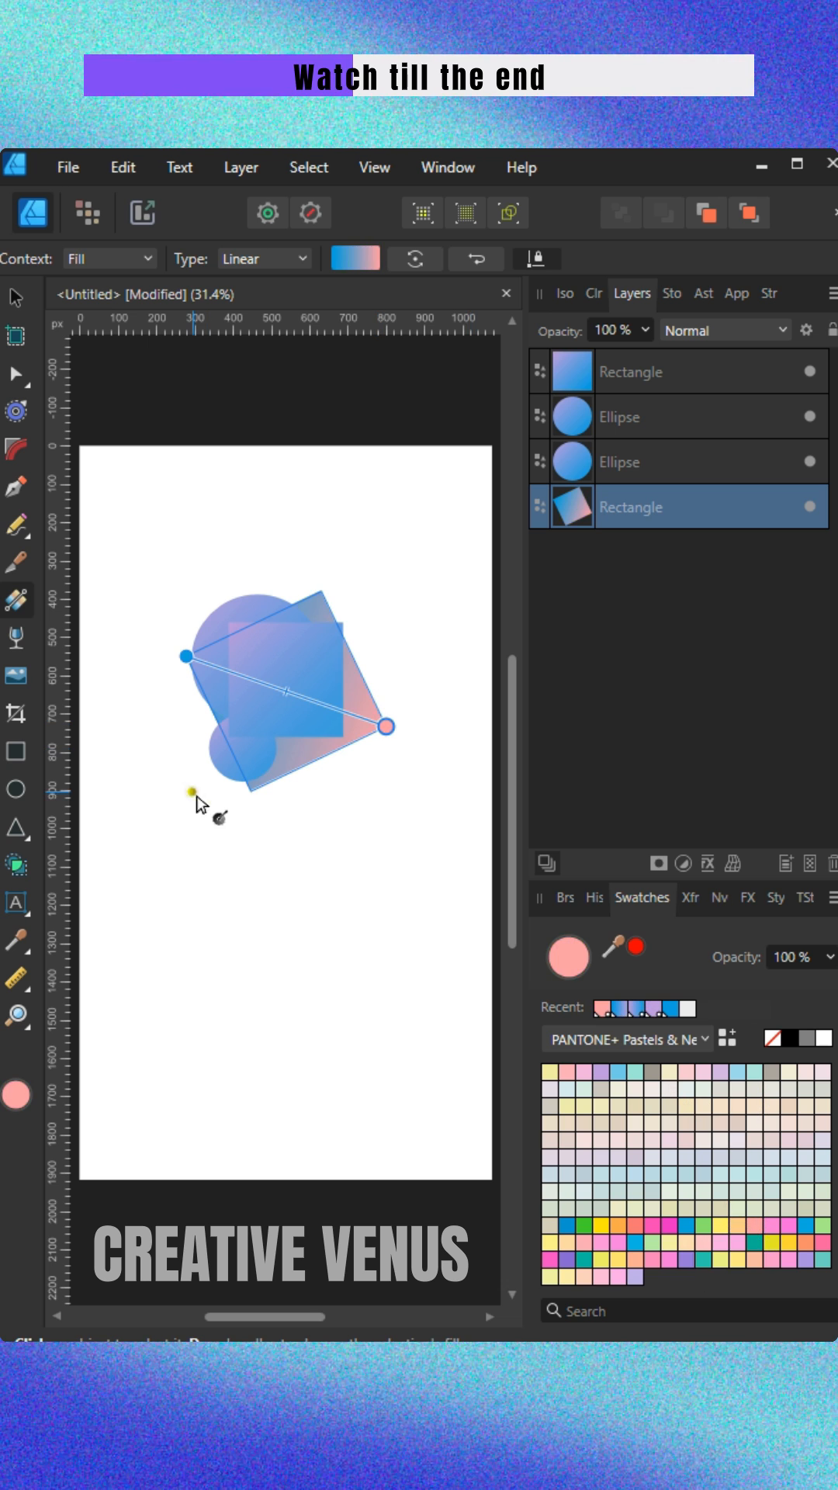
pyautogui.moveTo(129, 471)
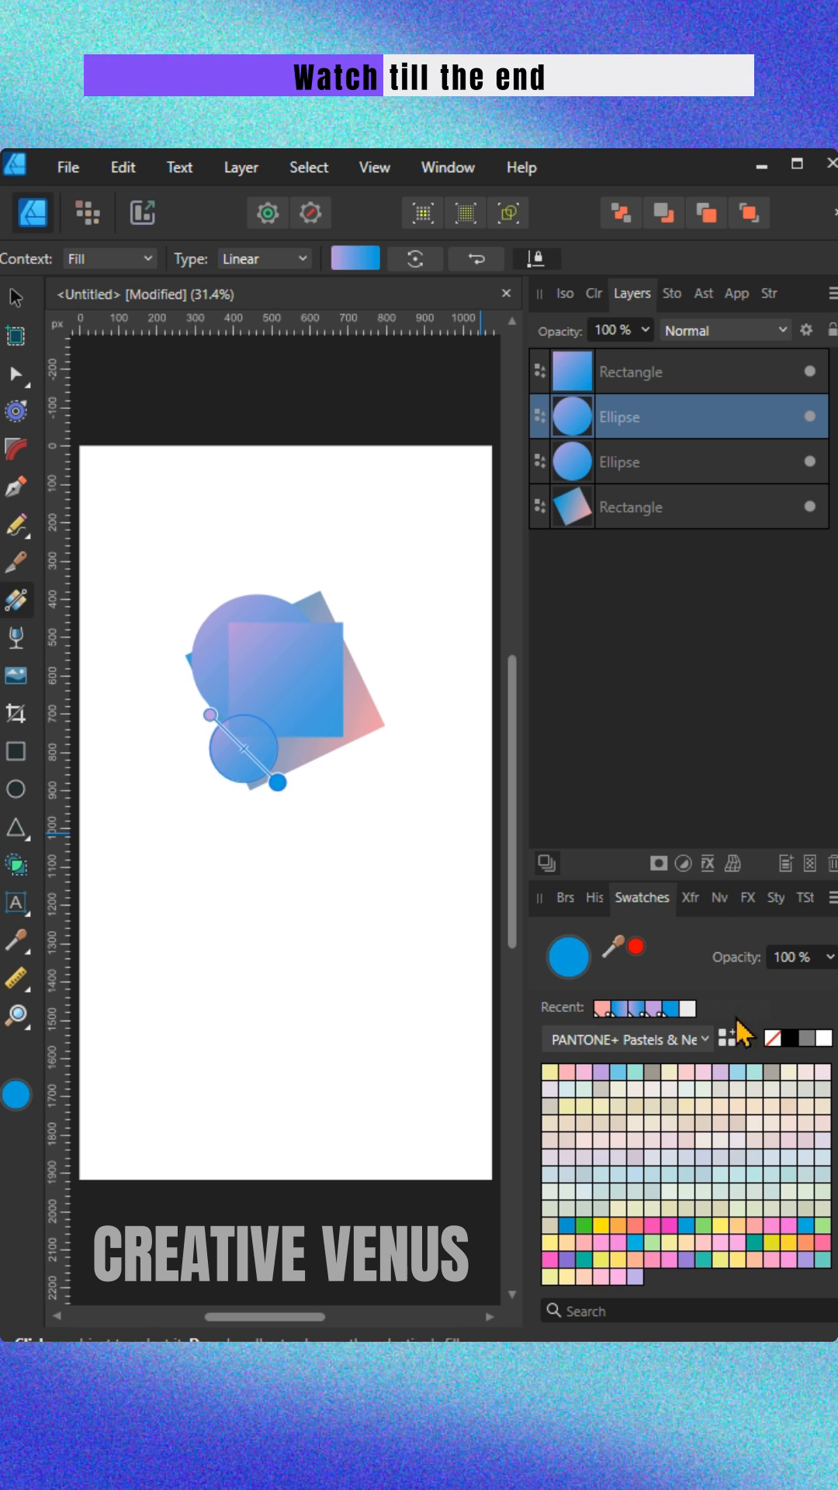
# Give the lower circle a coral gradient stop and the upper circle a pastel pink-to-blue gradient
pyautogui.click(805, 1255)
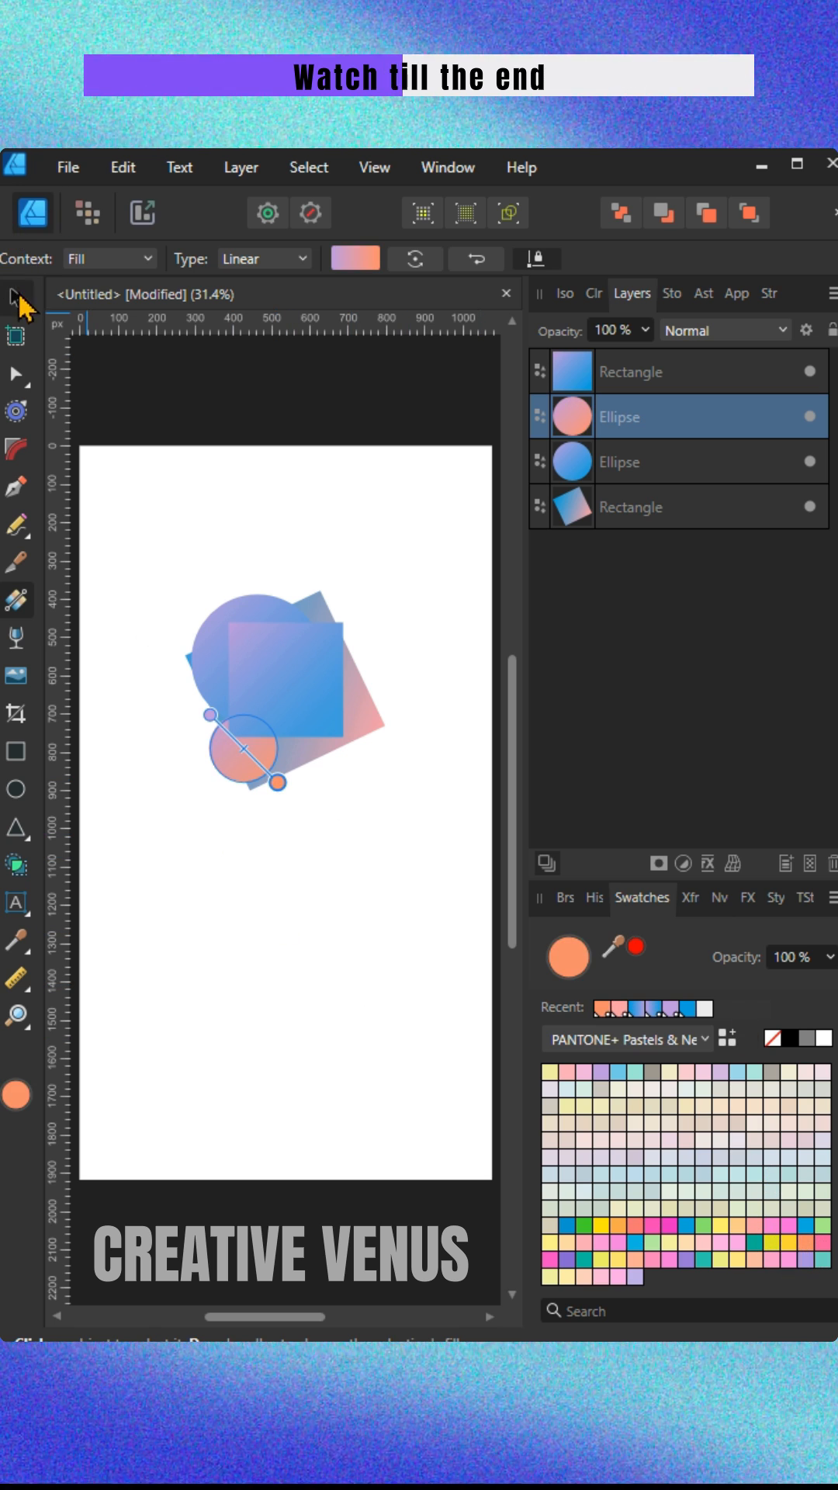
pyautogui.click(666, 461)
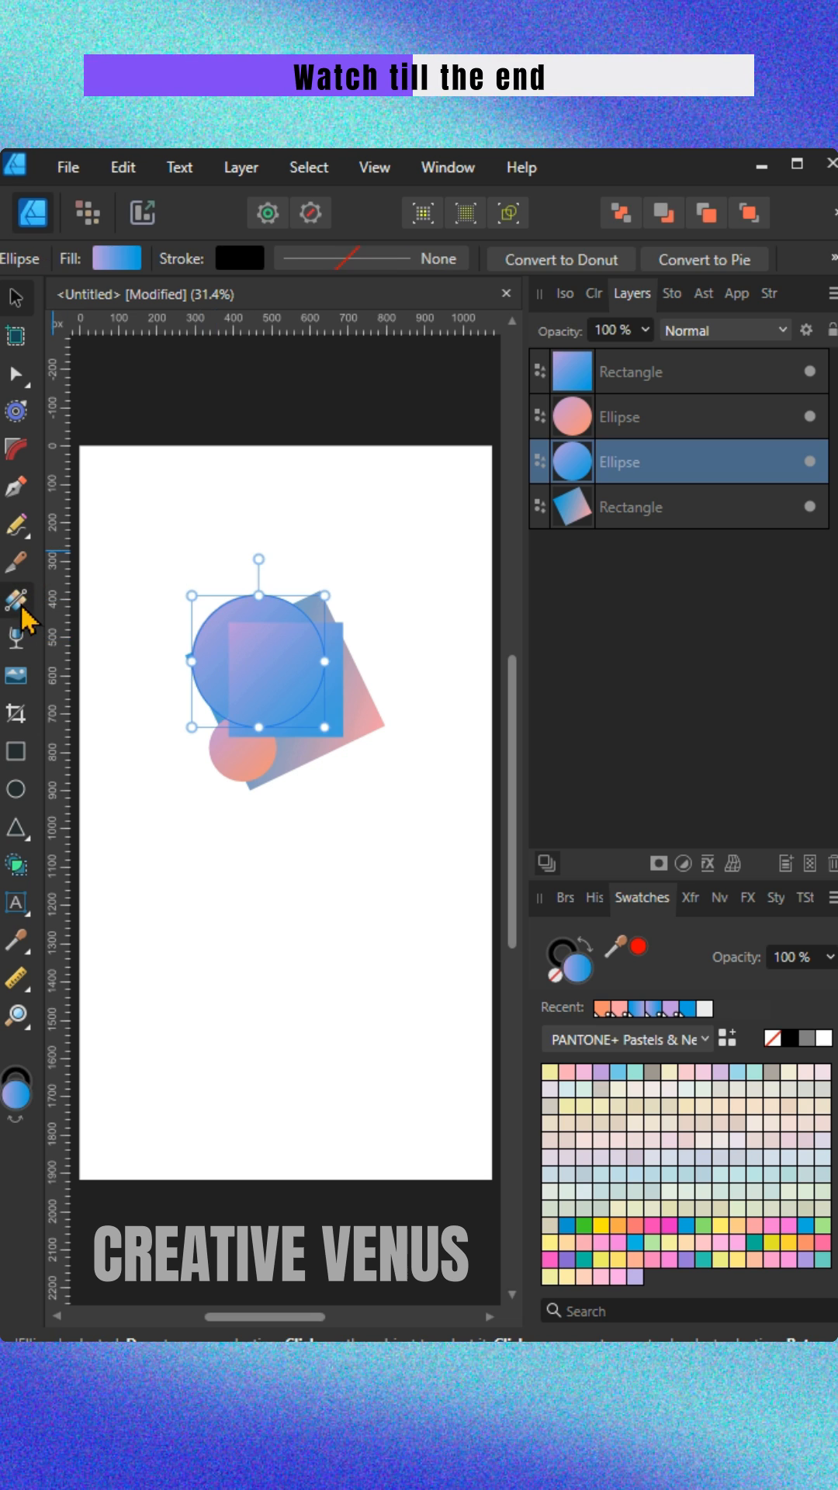
pyautogui.click(15, 596)
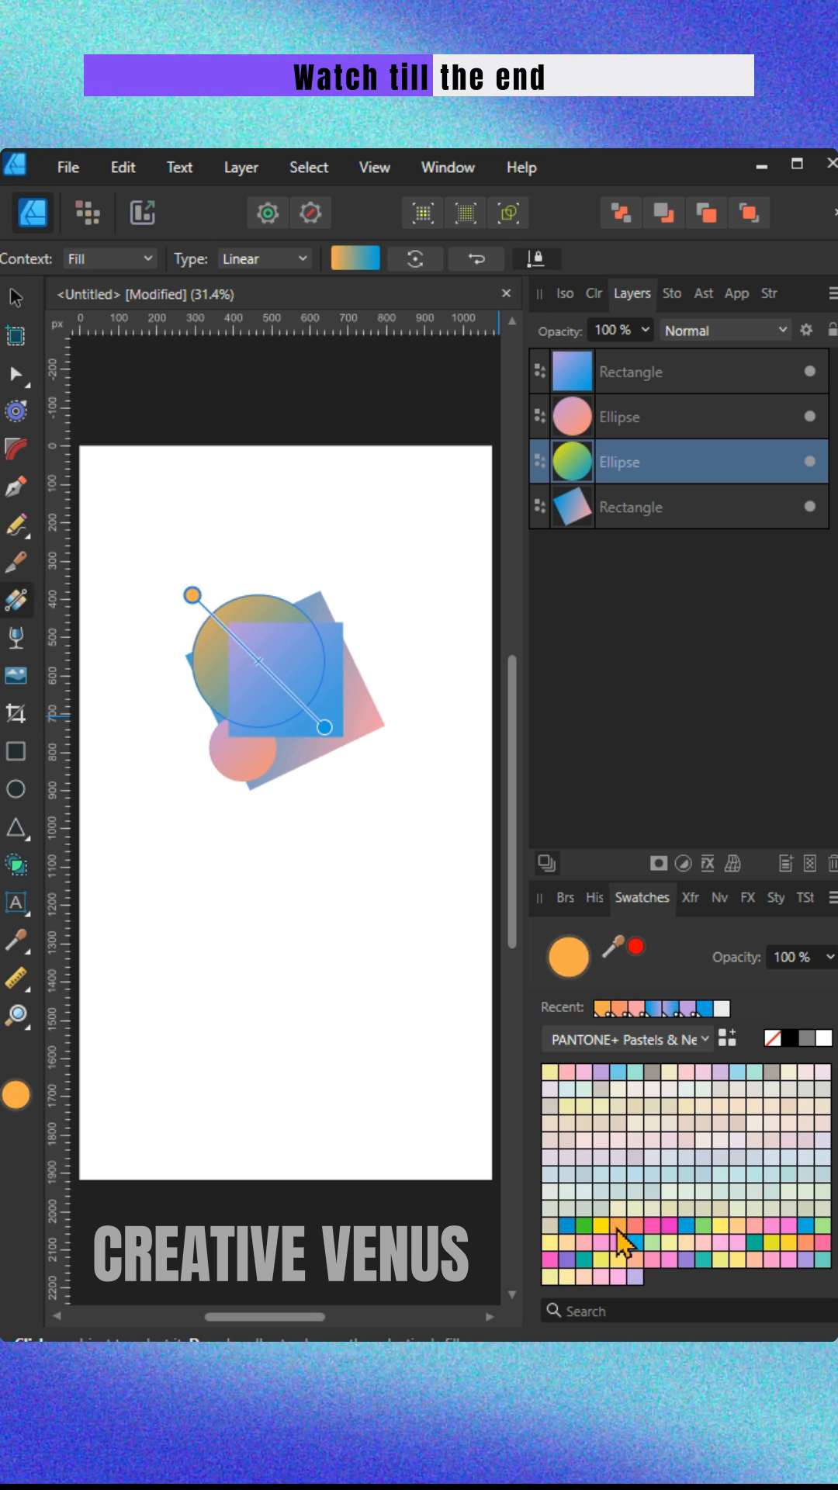
pyautogui.click(589, 1269)
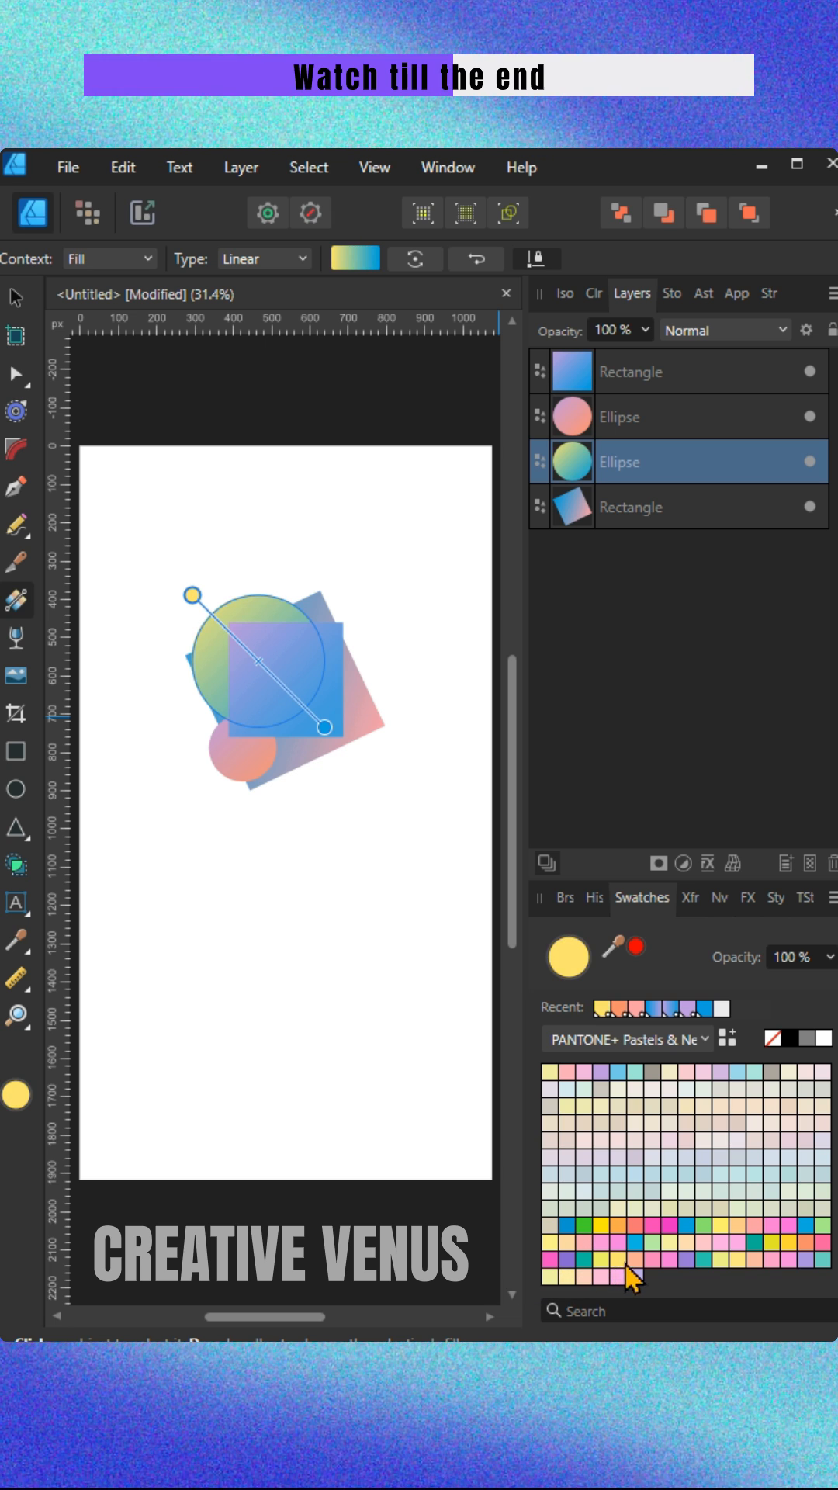
pyautogui.moveTo(677, 1276)
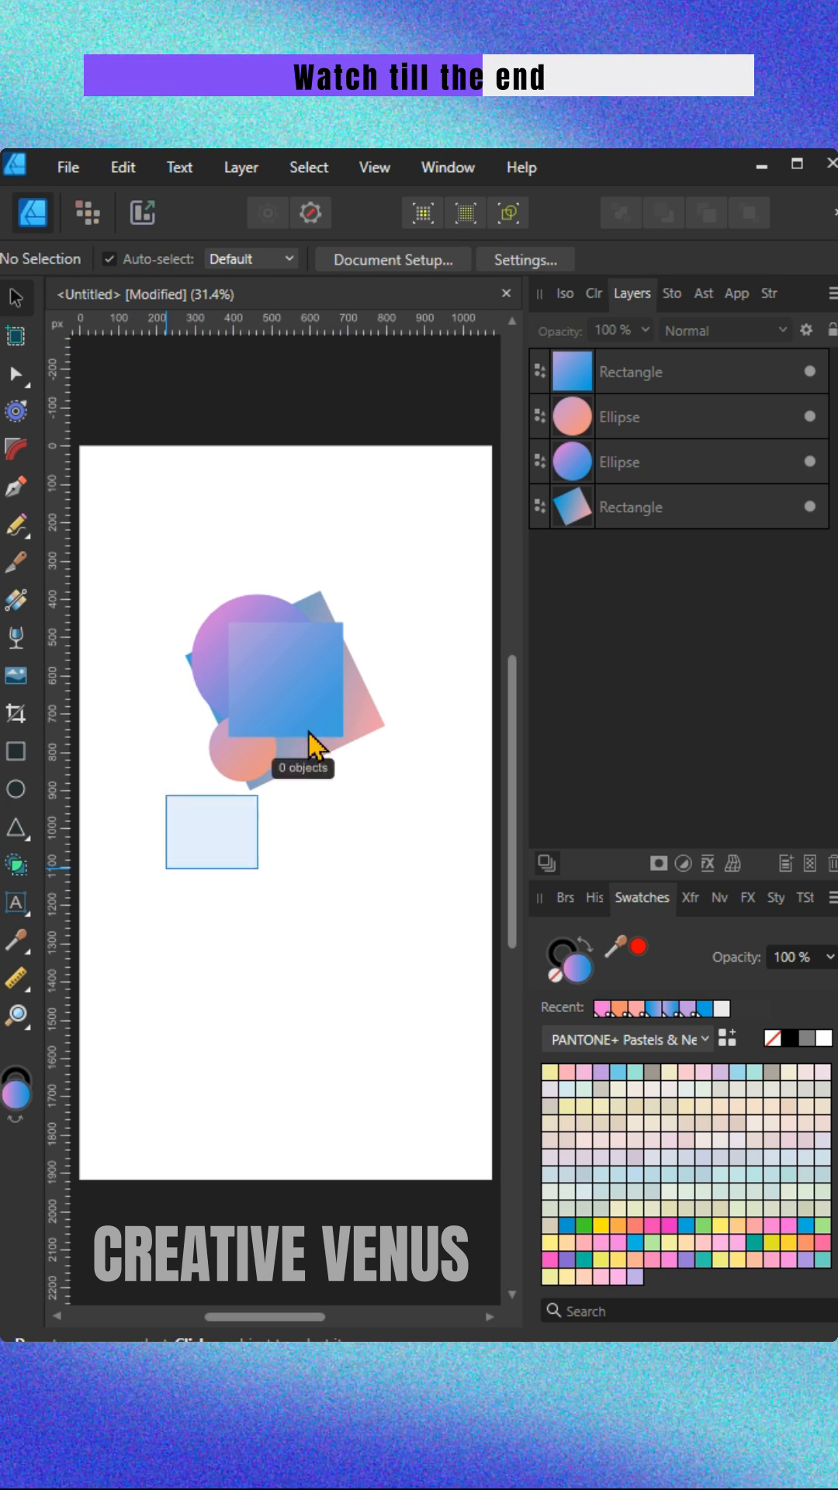
# Group the four shapes with Ctrl+G and duplicate the cluster as a 45°-rotated copy
pyautogui.press('ctrl+g')
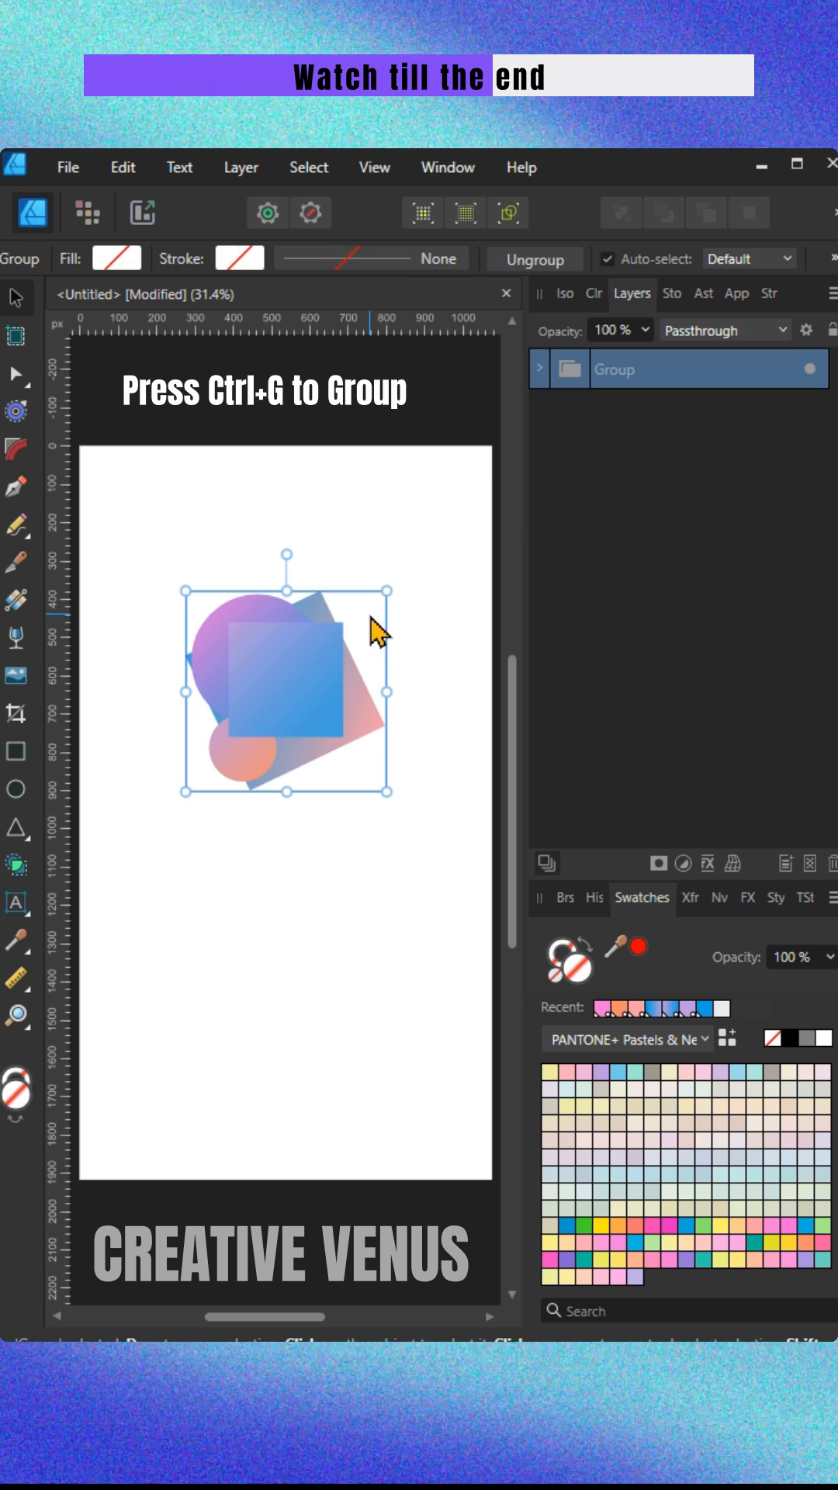
pyautogui.press('ctrl+g')
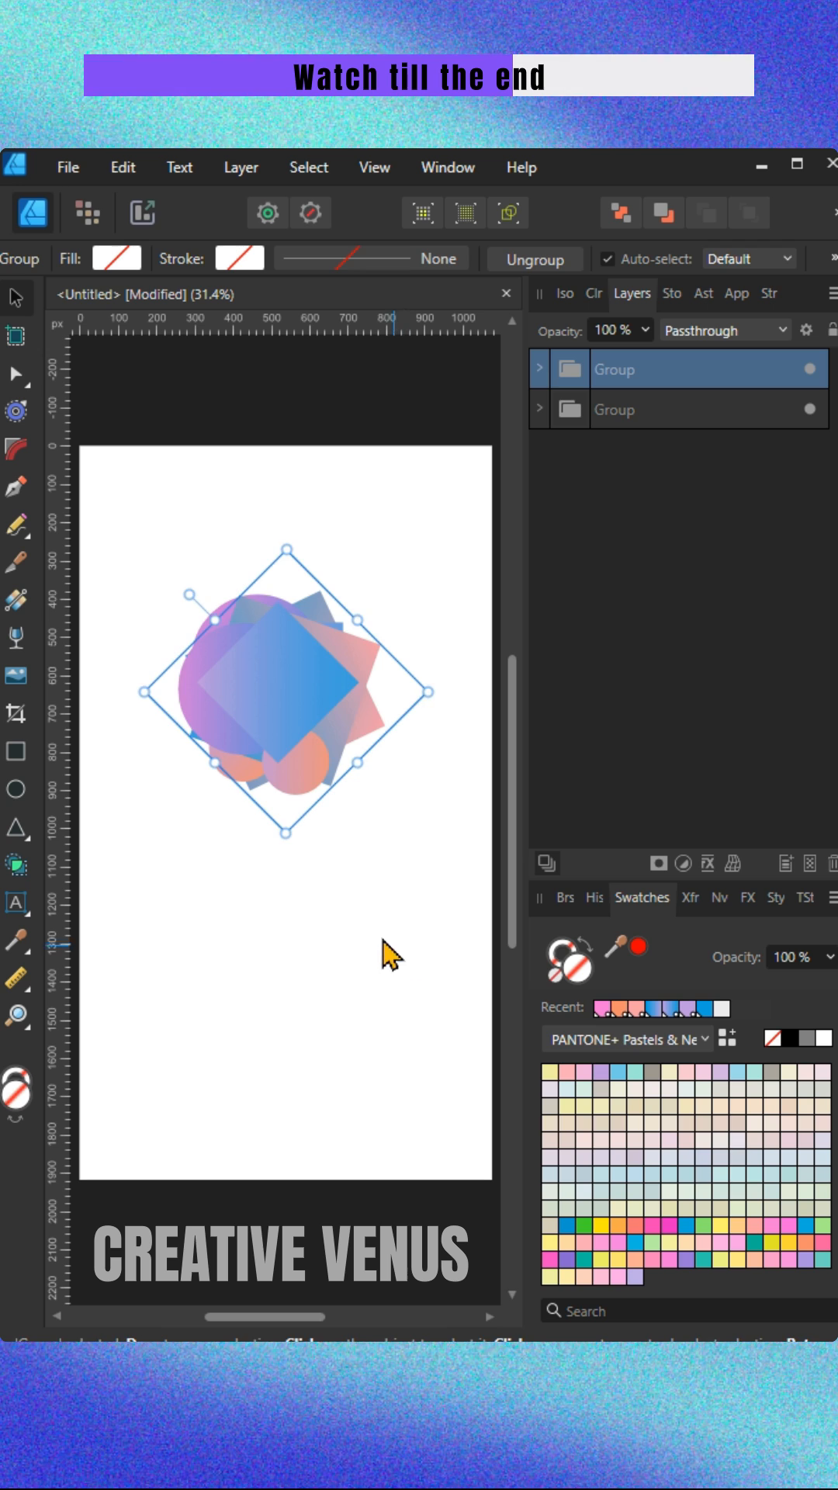
pyautogui.press('ctrl+j')
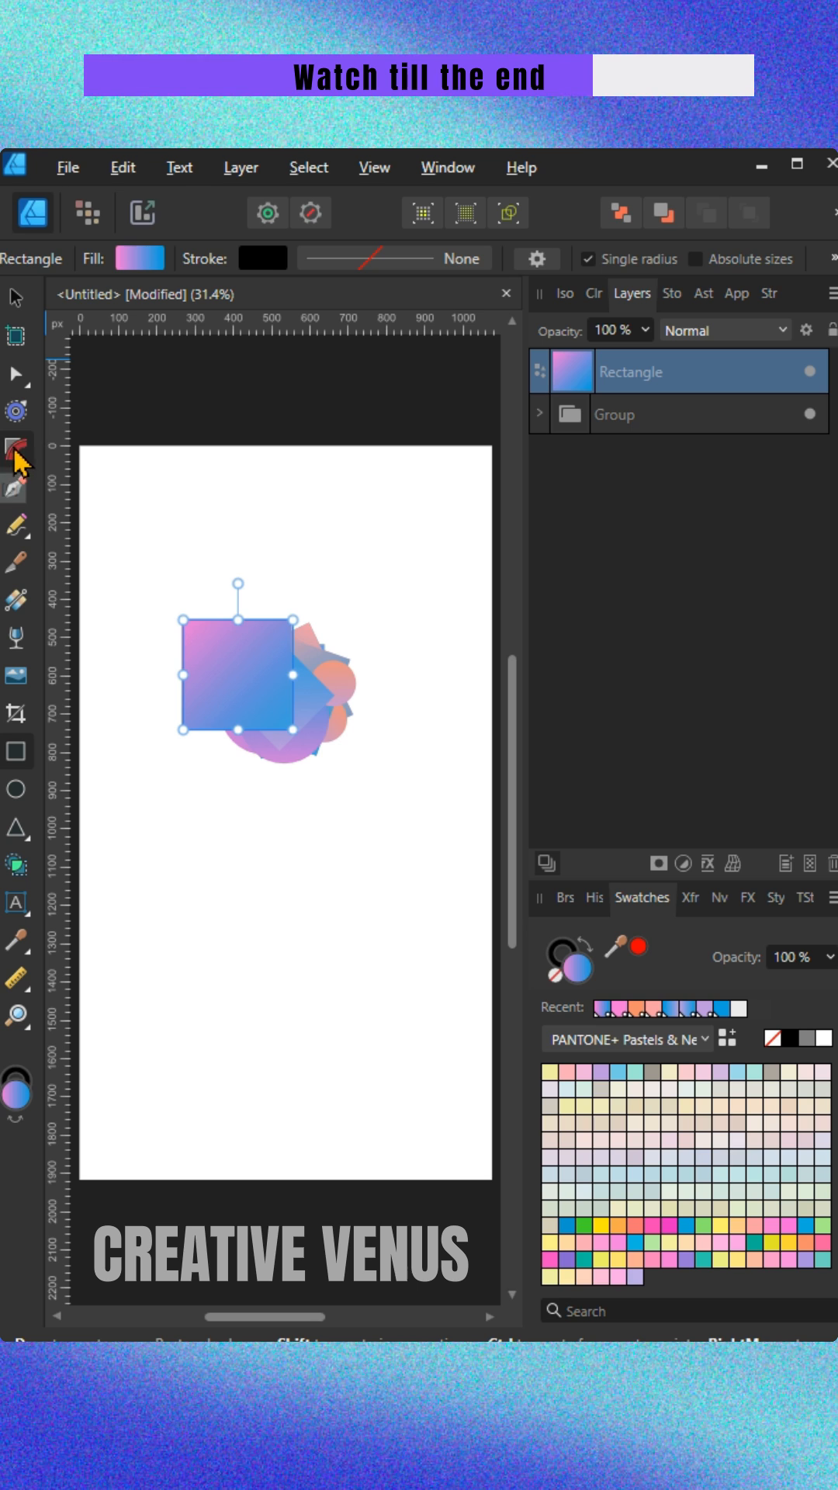
# Convert the square to curves and duplicate it repeatedly with rotation into layered petals
pyautogui.click(14, 448)
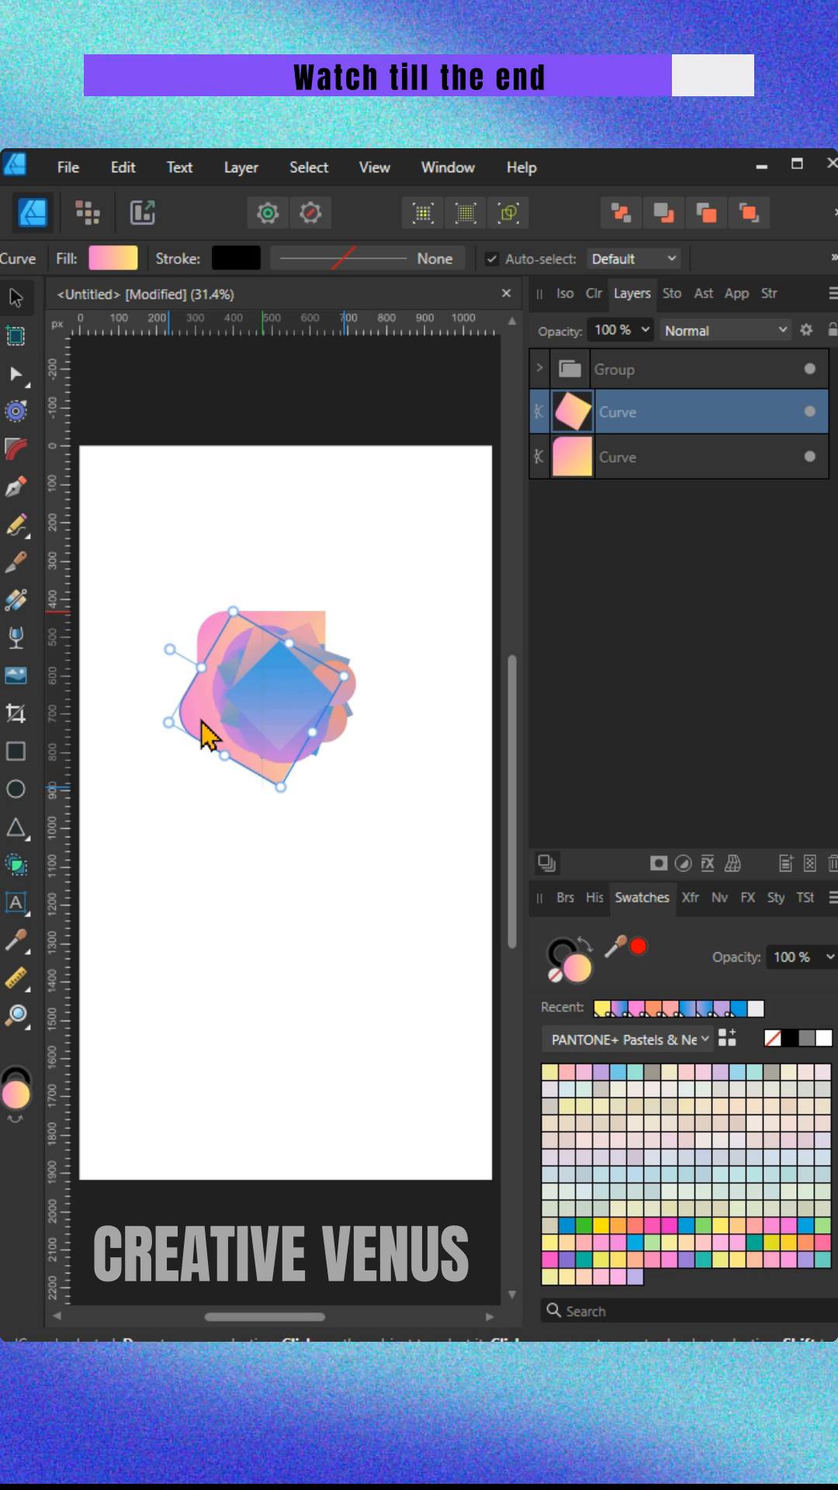
pyautogui.press('ctrl+j')
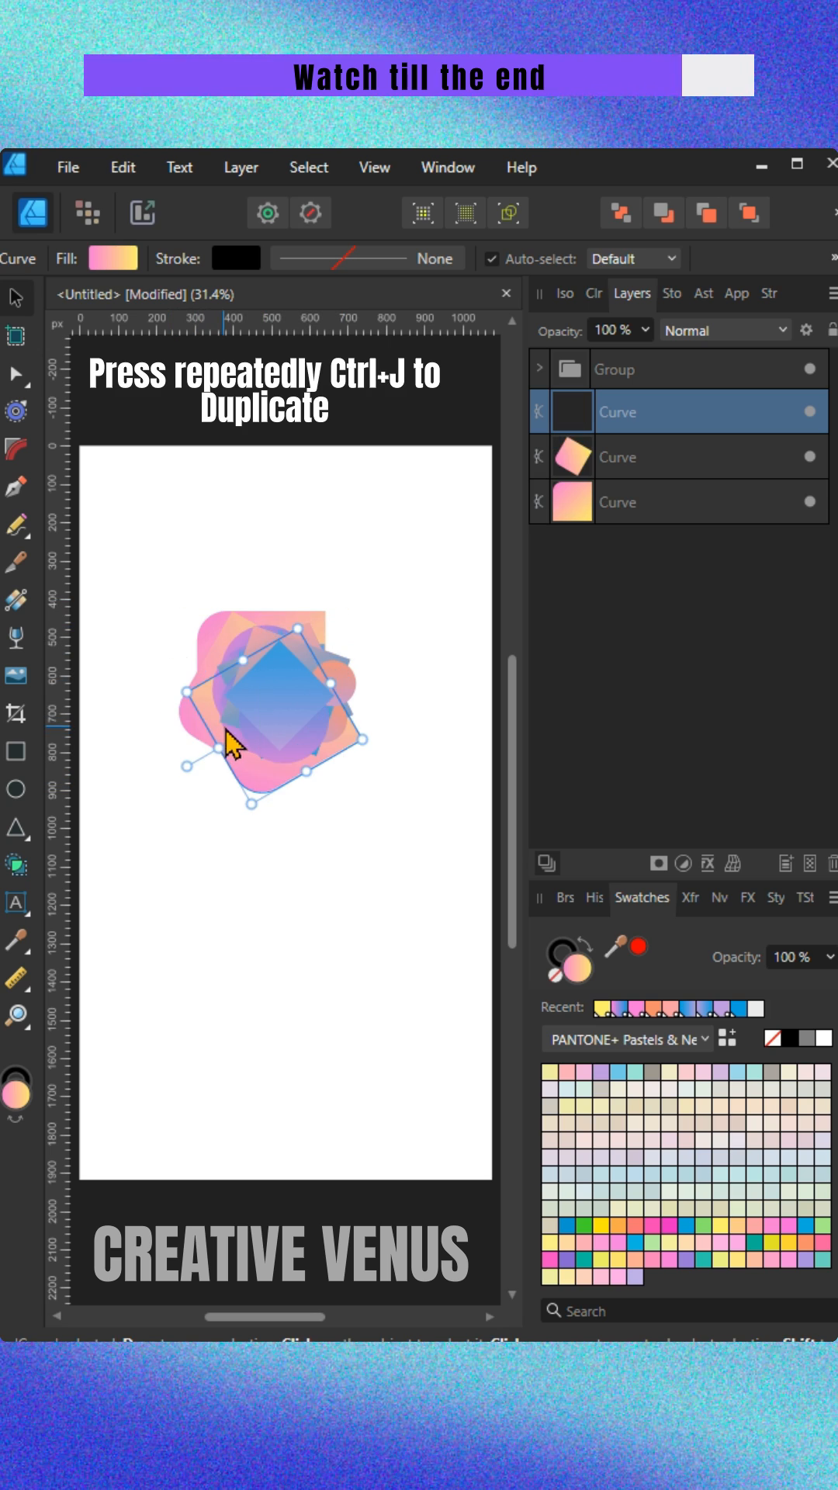
pyautogui.press('ctrl+j')
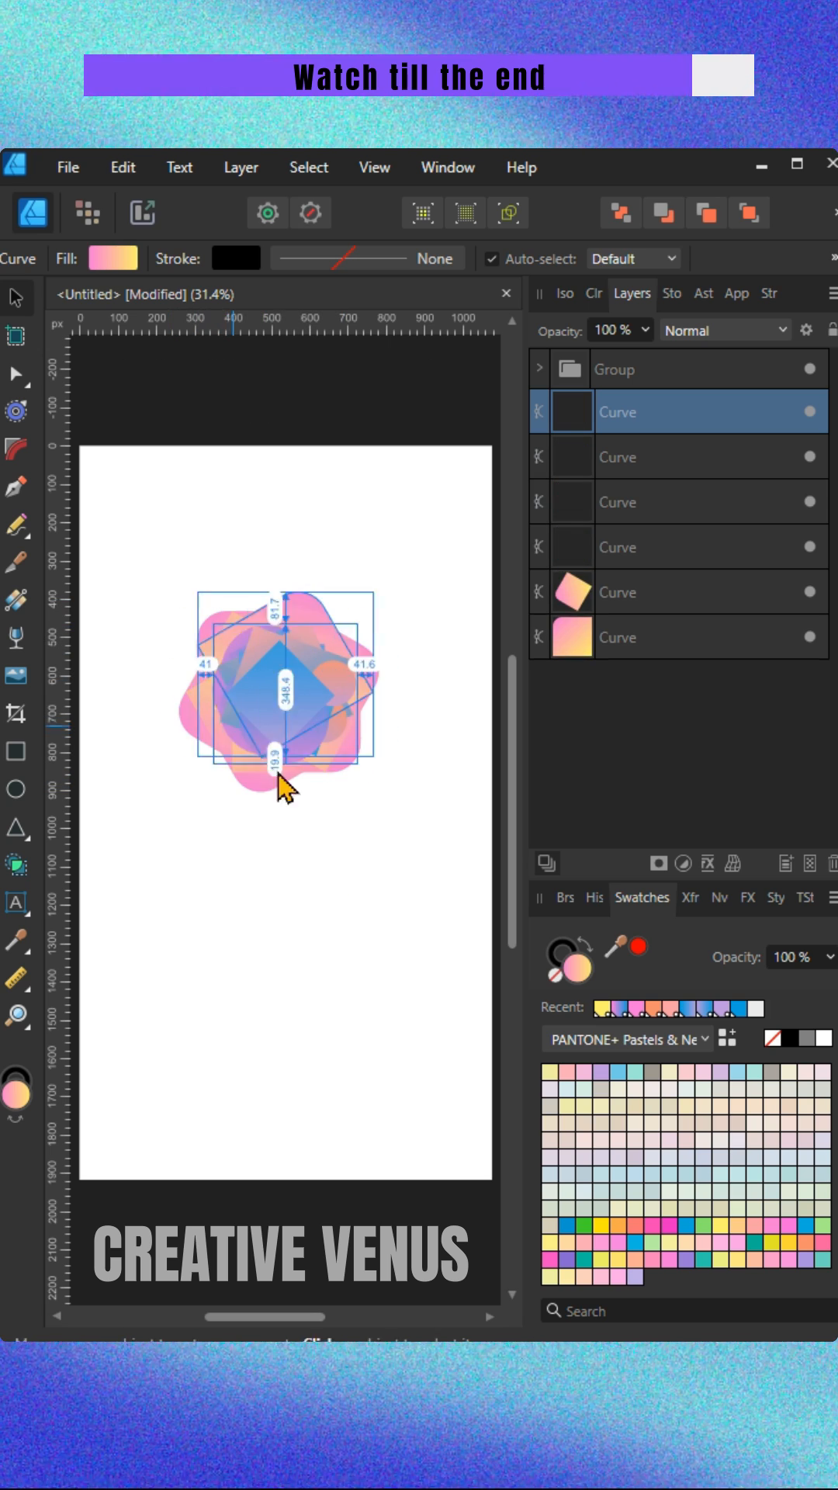